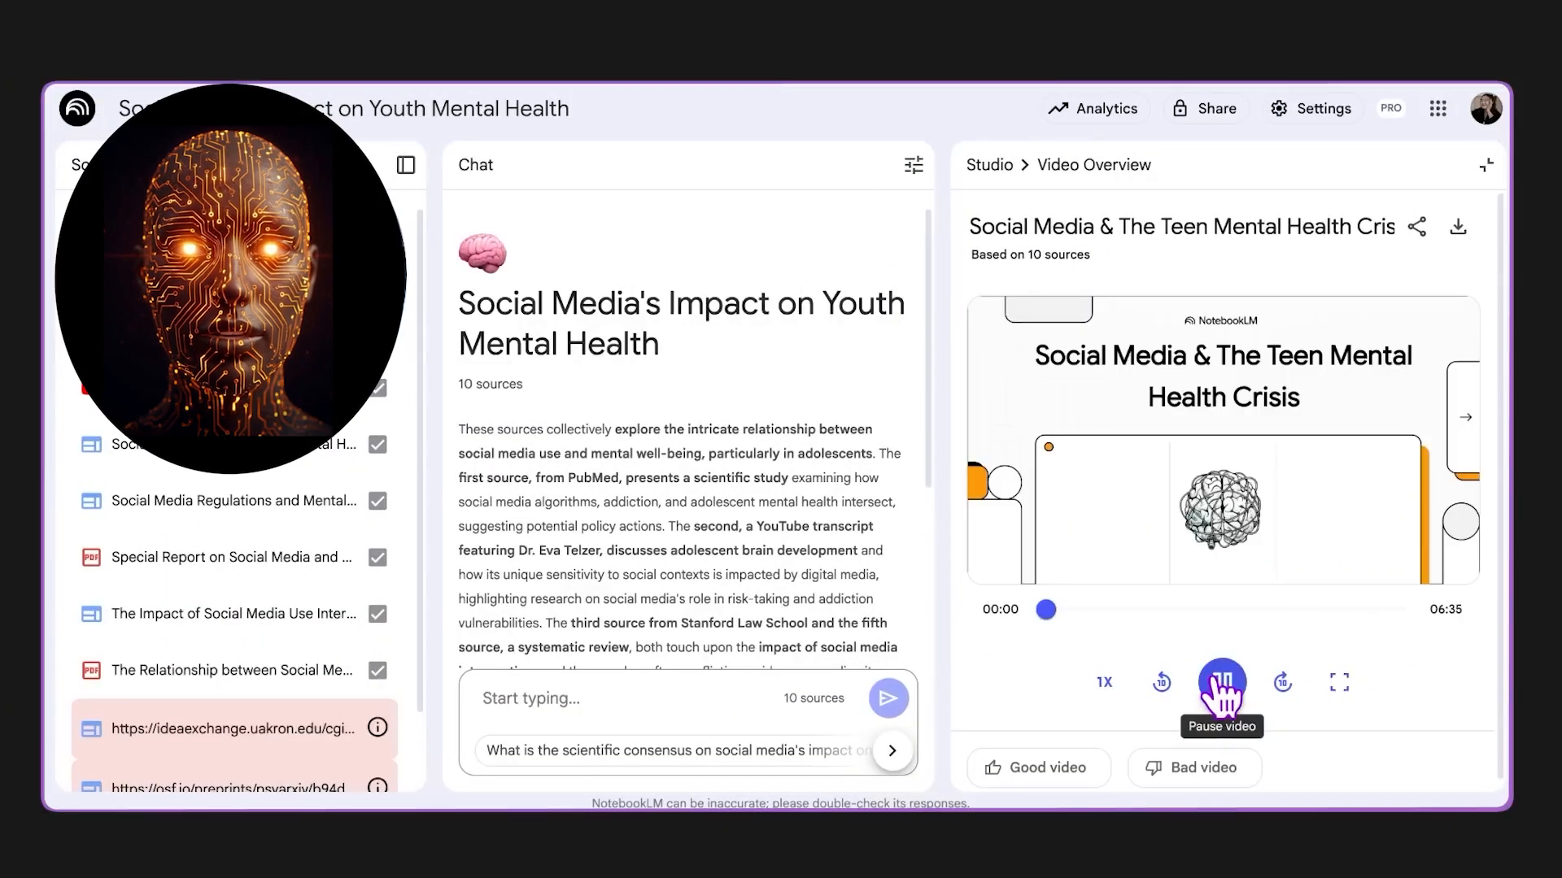
# Step: Pause the Social Media video overview playback
pyautogui.click(1222, 682)
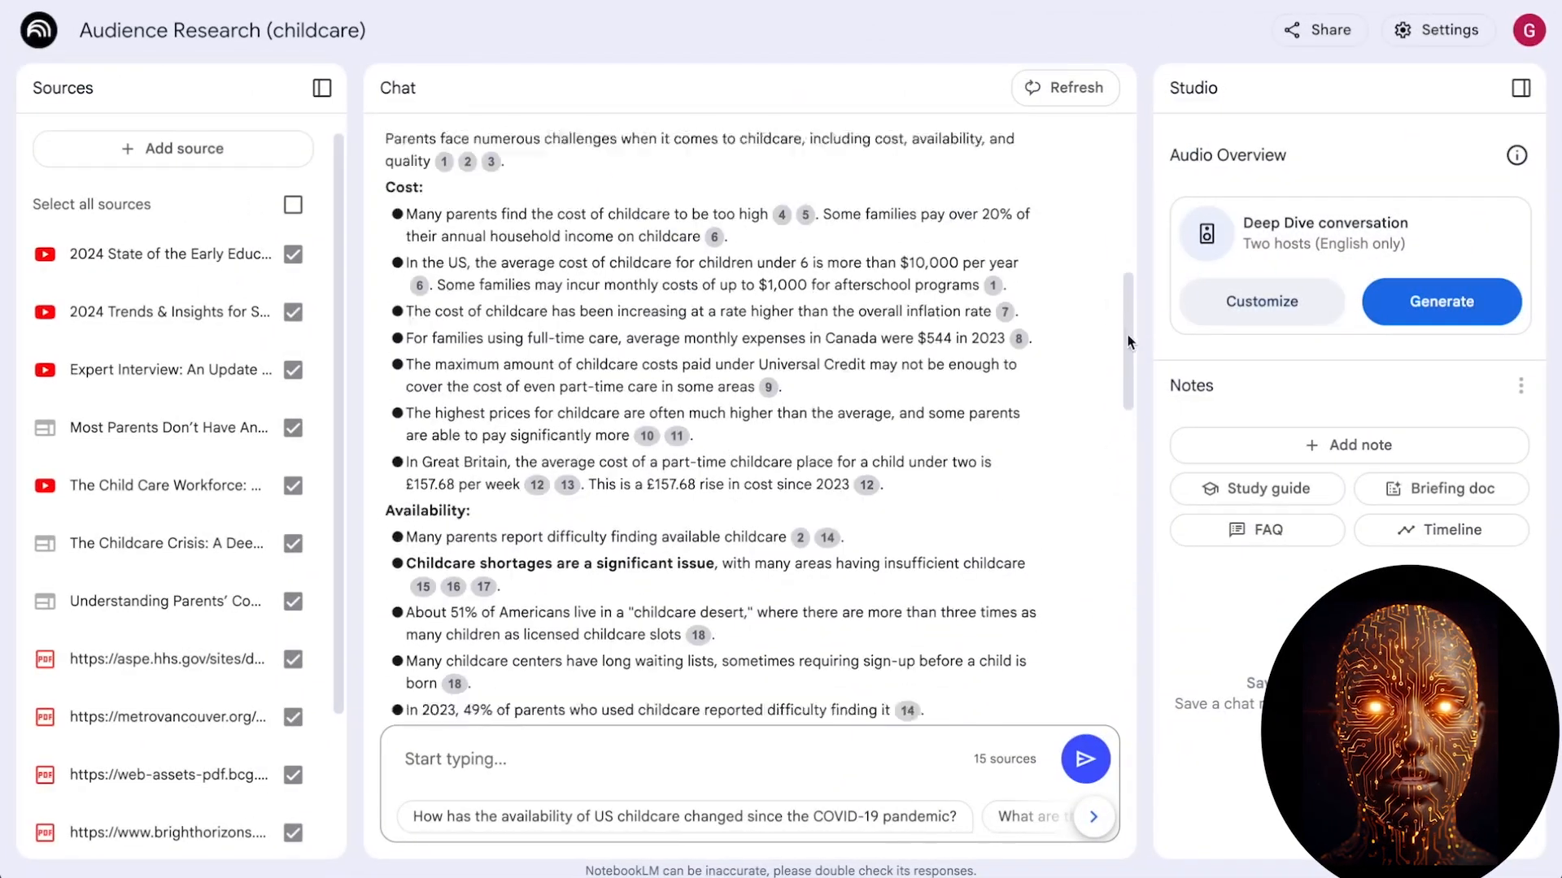
# Step: Scroll the NotebookLM home page and open the Responsible AI Market Research notebook
pyautogui.scroll(-3)
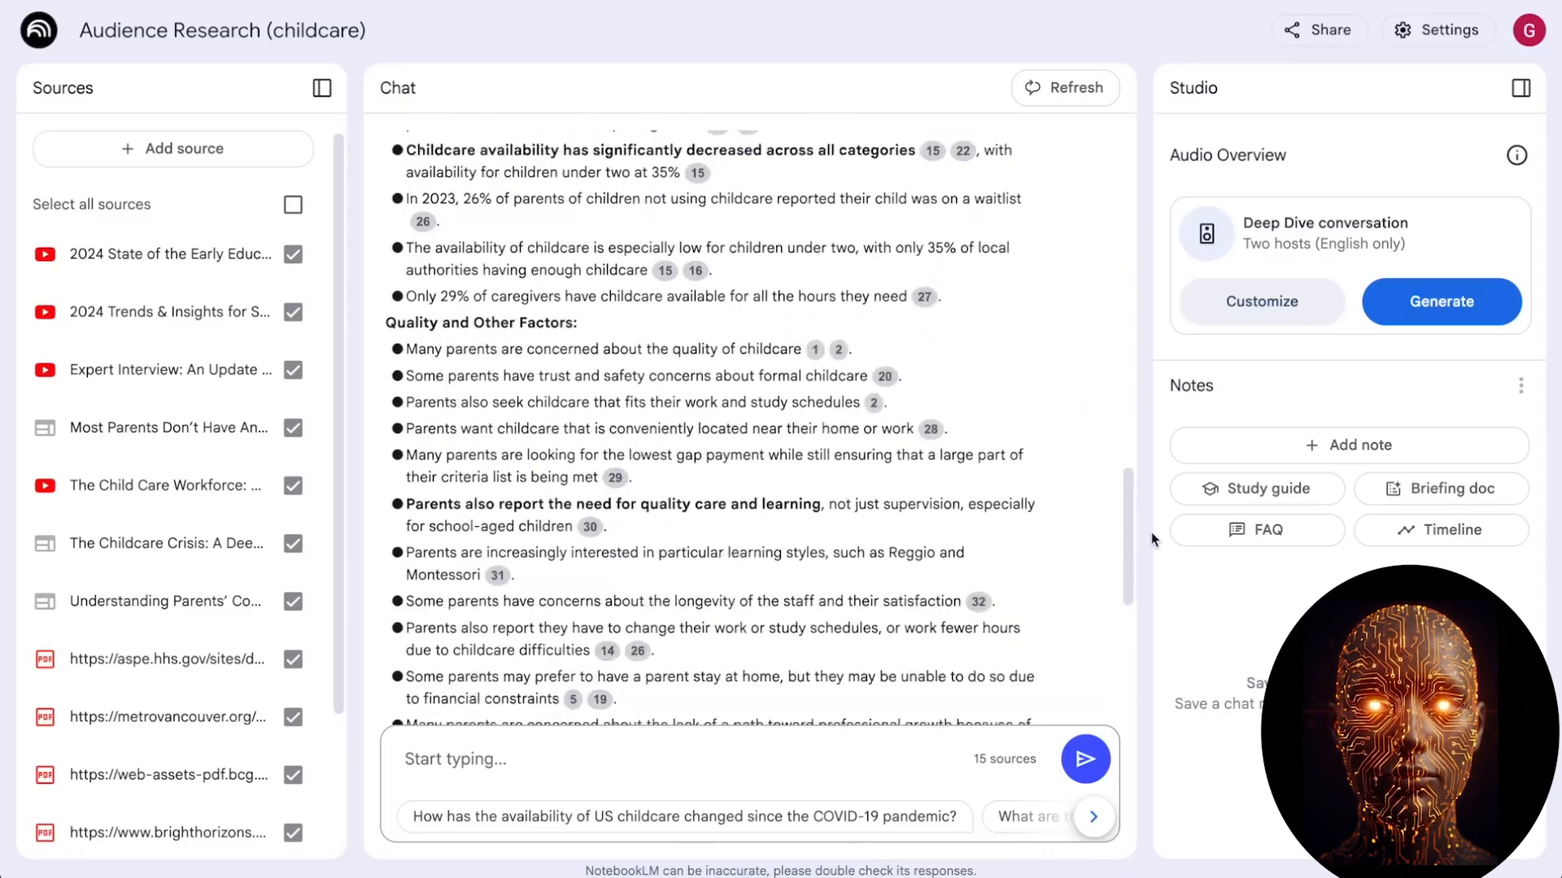
pyautogui.scroll(-3)
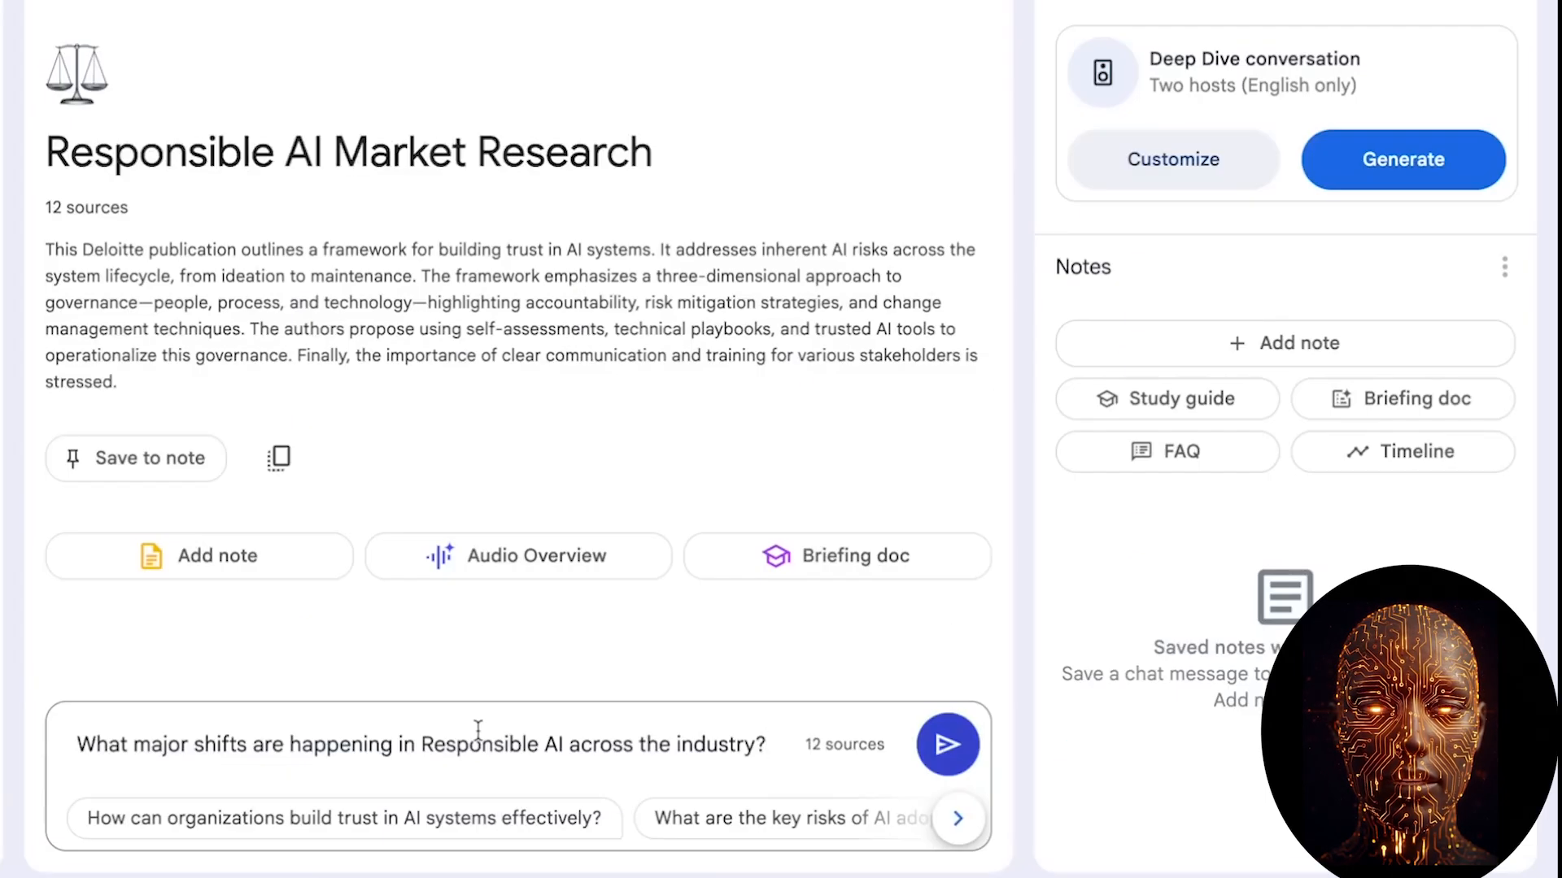
pyautogui.click(949, 745)
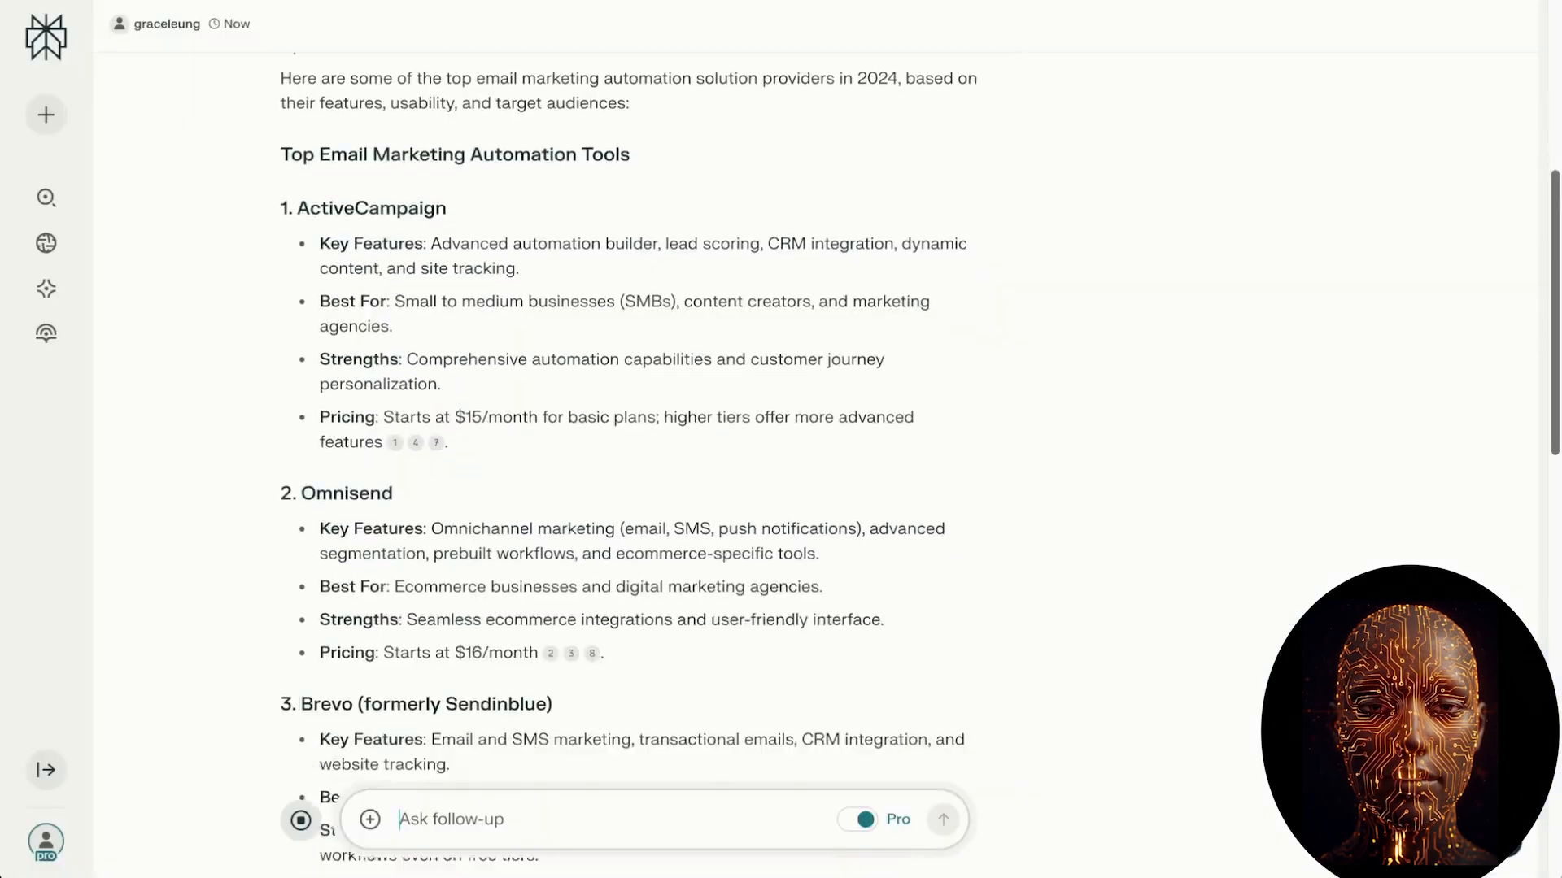
pyautogui.scroll(-3)
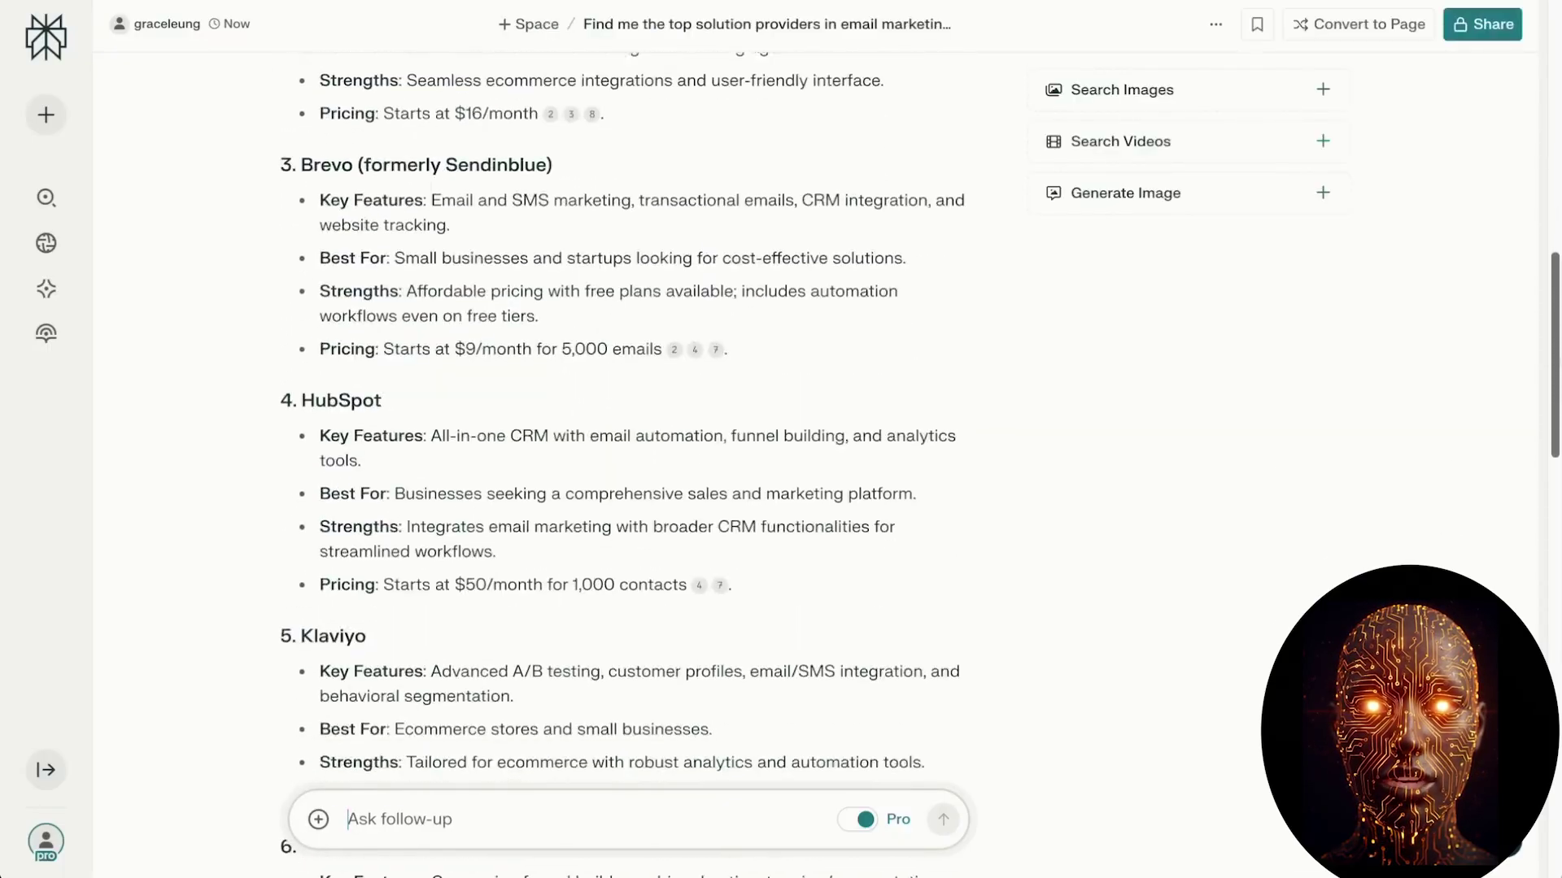
pyautogui.scroll(-3)
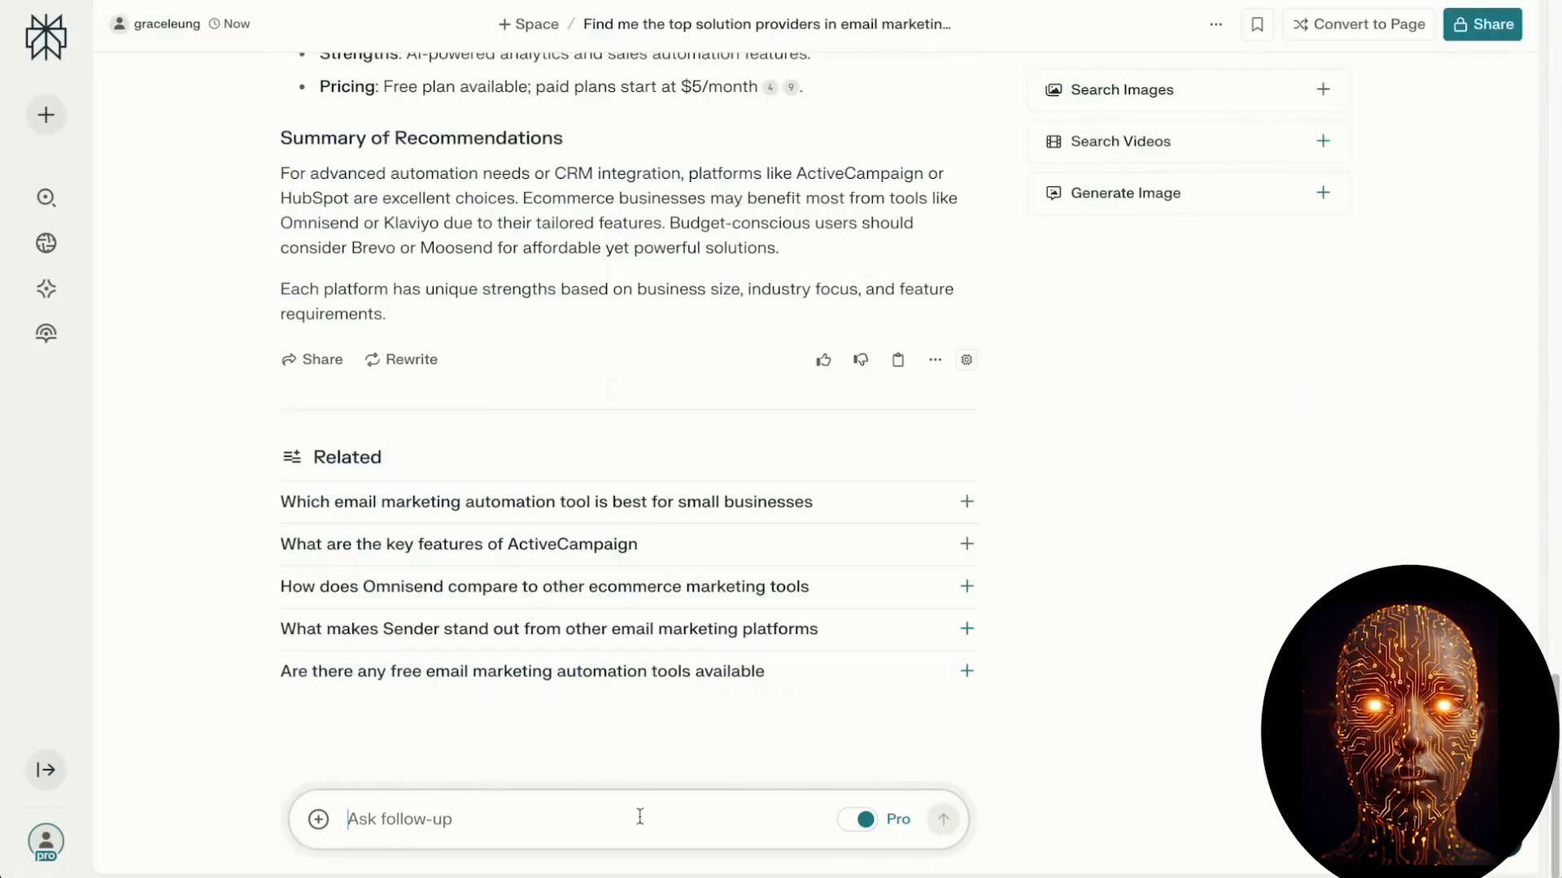